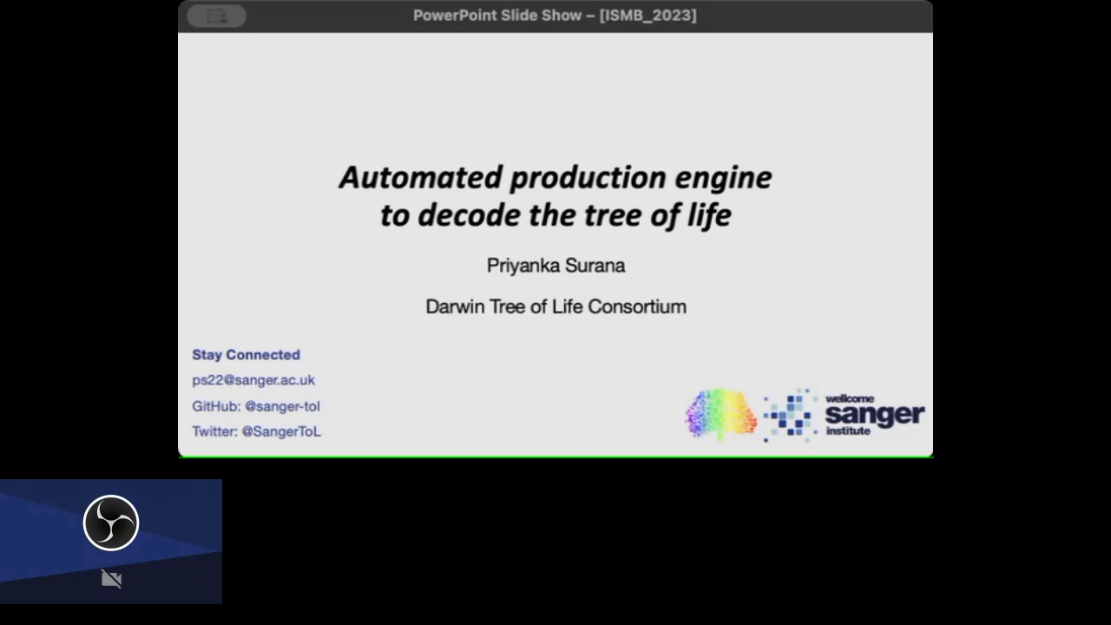
Advance the slide show through the Download Pipelines slide to the Acknowledgements slide
key("right")
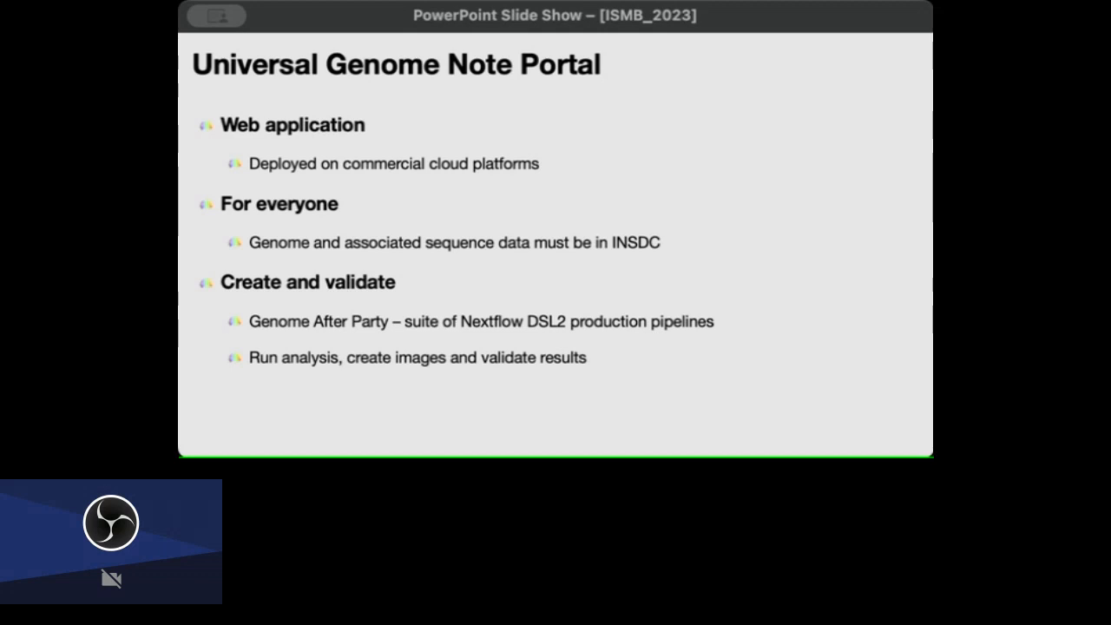
key("right")
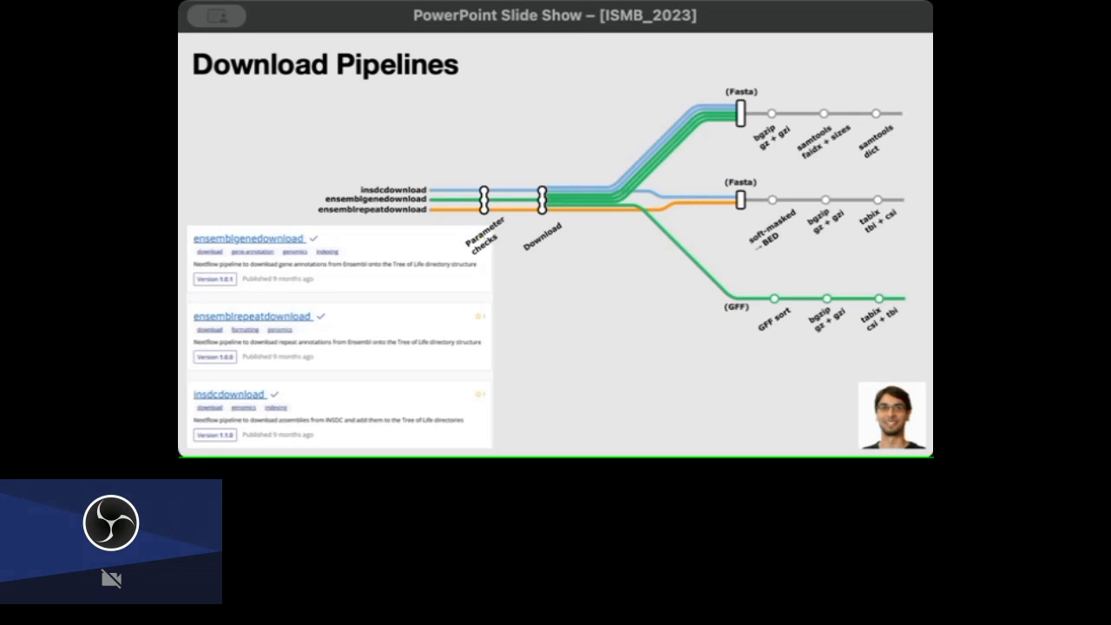
mouse_move(882, 170)
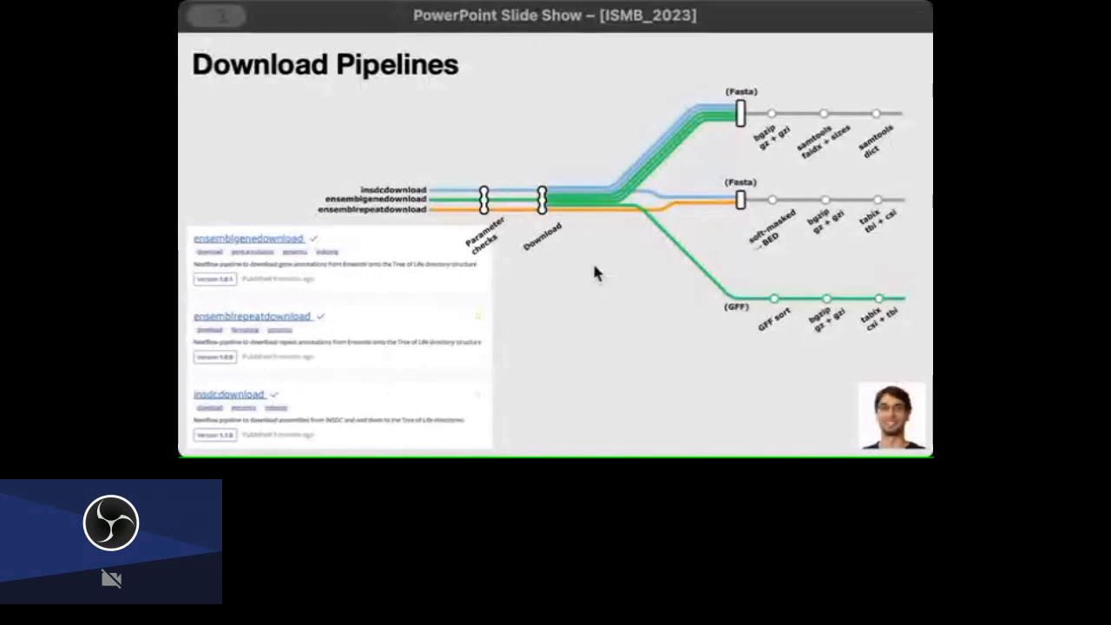
key("right")
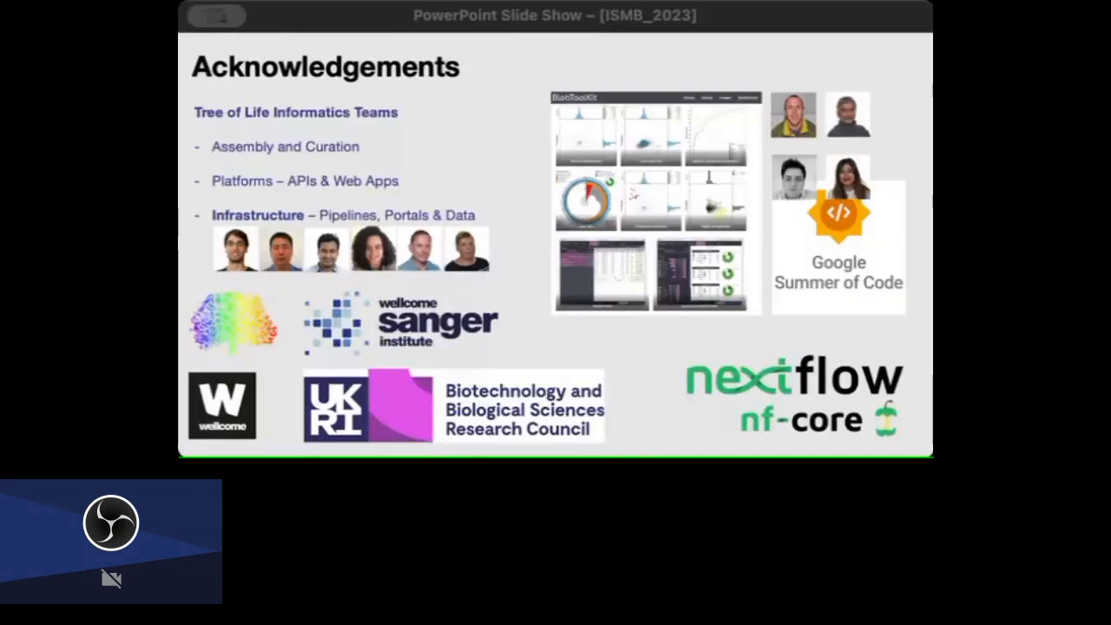